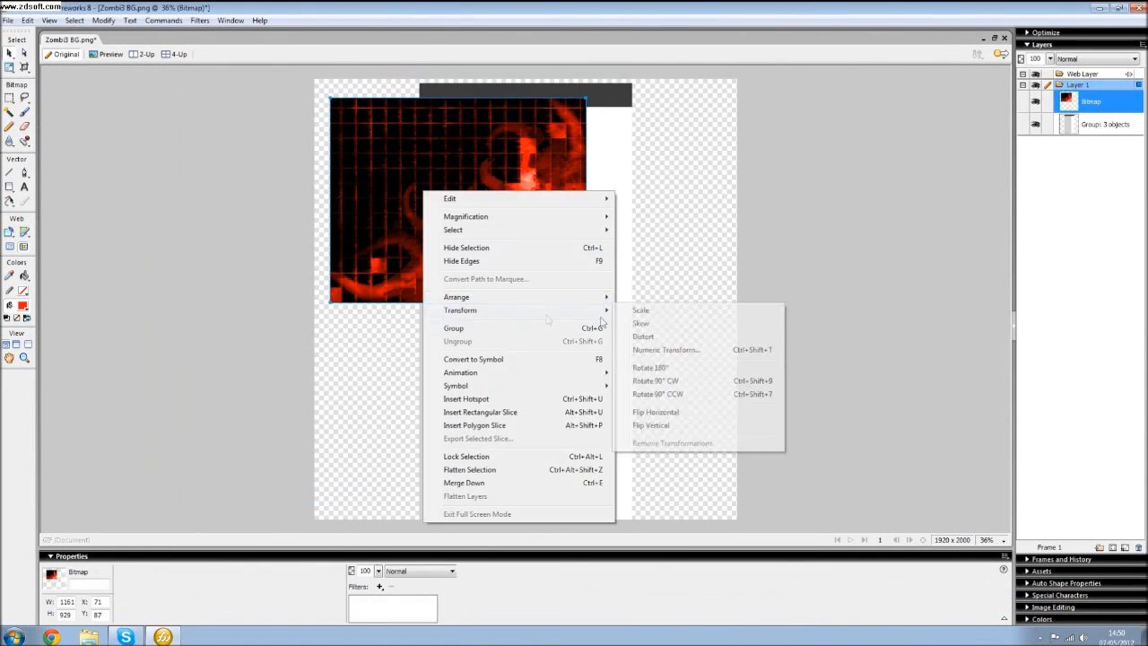
- Bring up the Transform options for the red grunge grid bitmap via its context menu
left_click(657, 411)
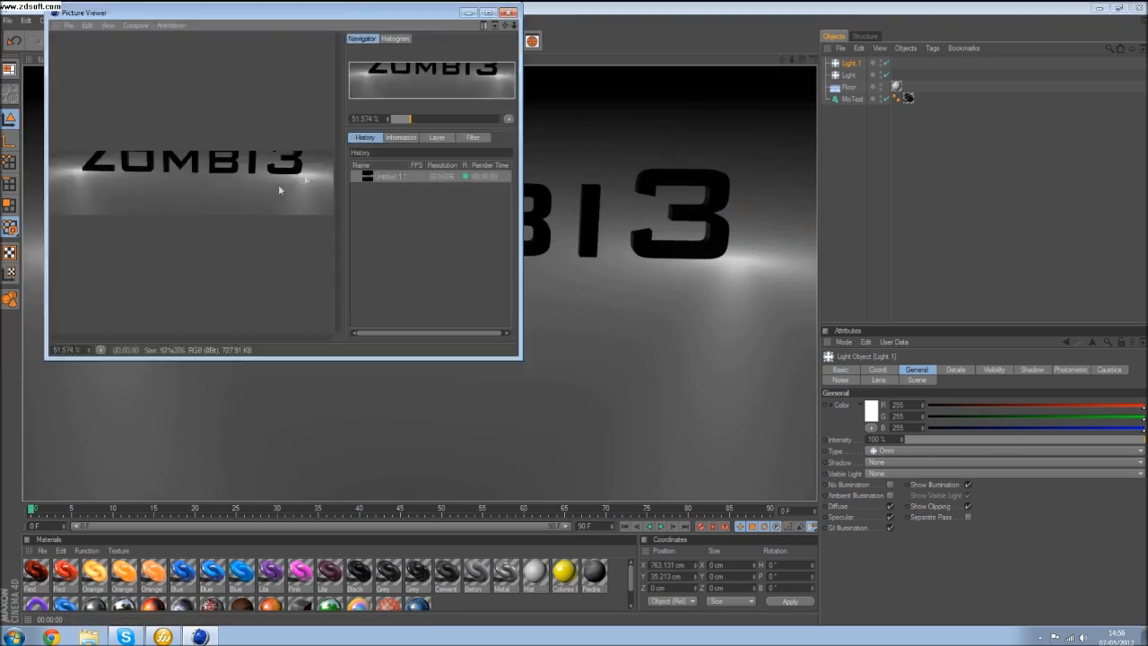
- Paste the rendered black ZOMBI3 title over the red grid and erase stray marks around it
left_click(508, 11)
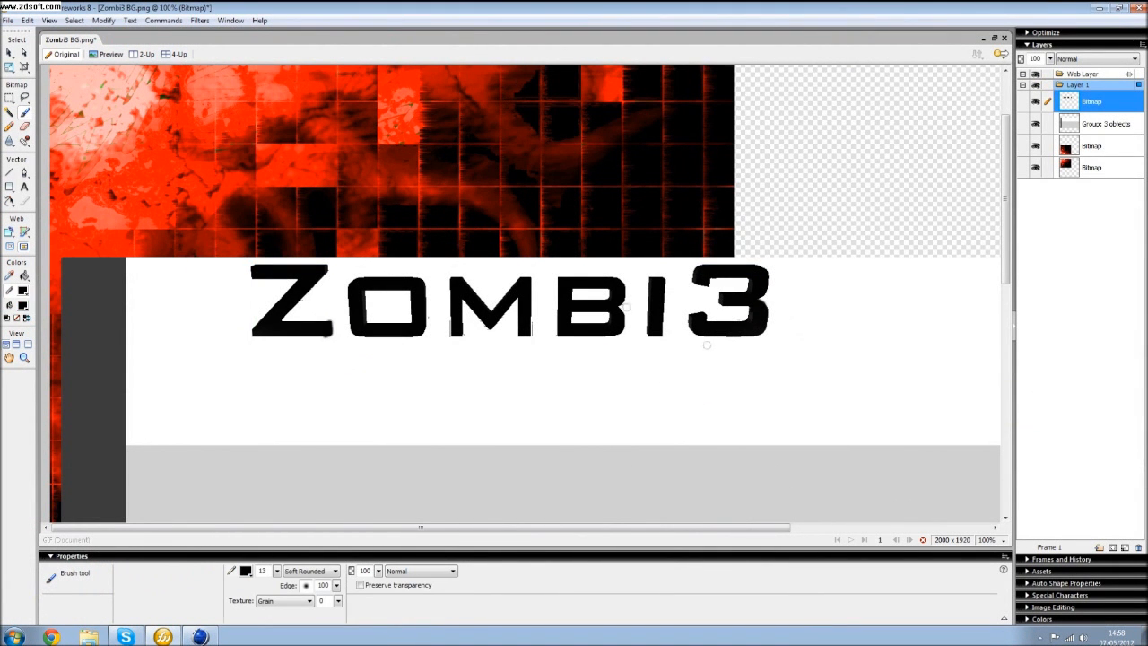
left_click(25, 125)
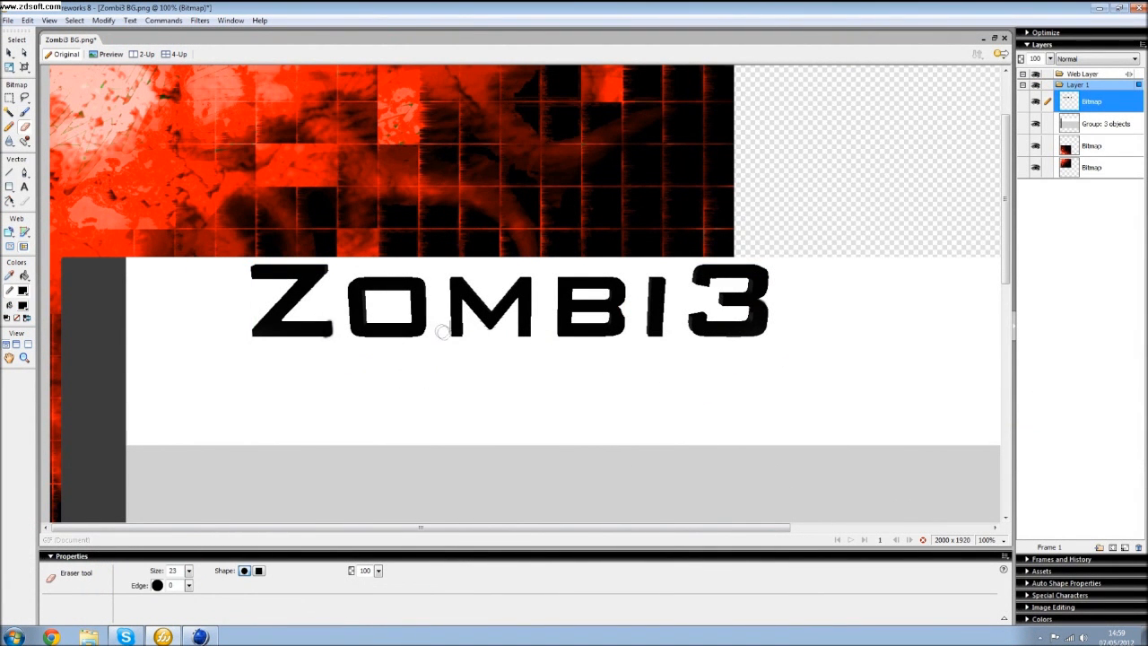
left_click(104, 20)
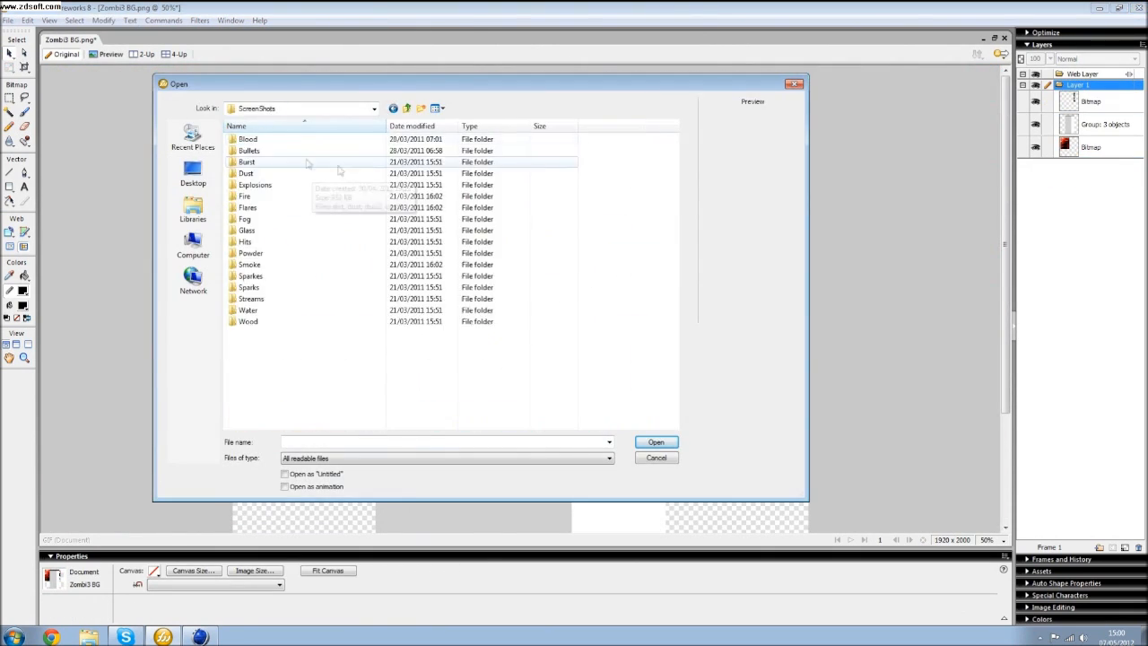
- Import the zombi3 image from the Desktop into the background graphic
left_click(656, 442)
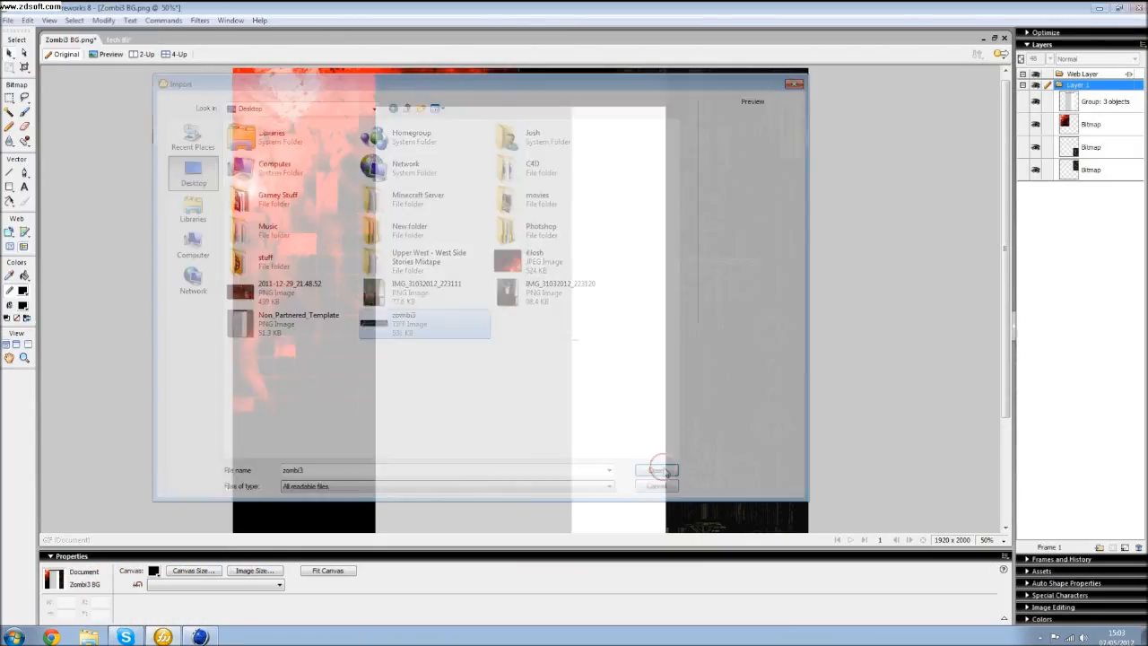
left_click(656, 470)
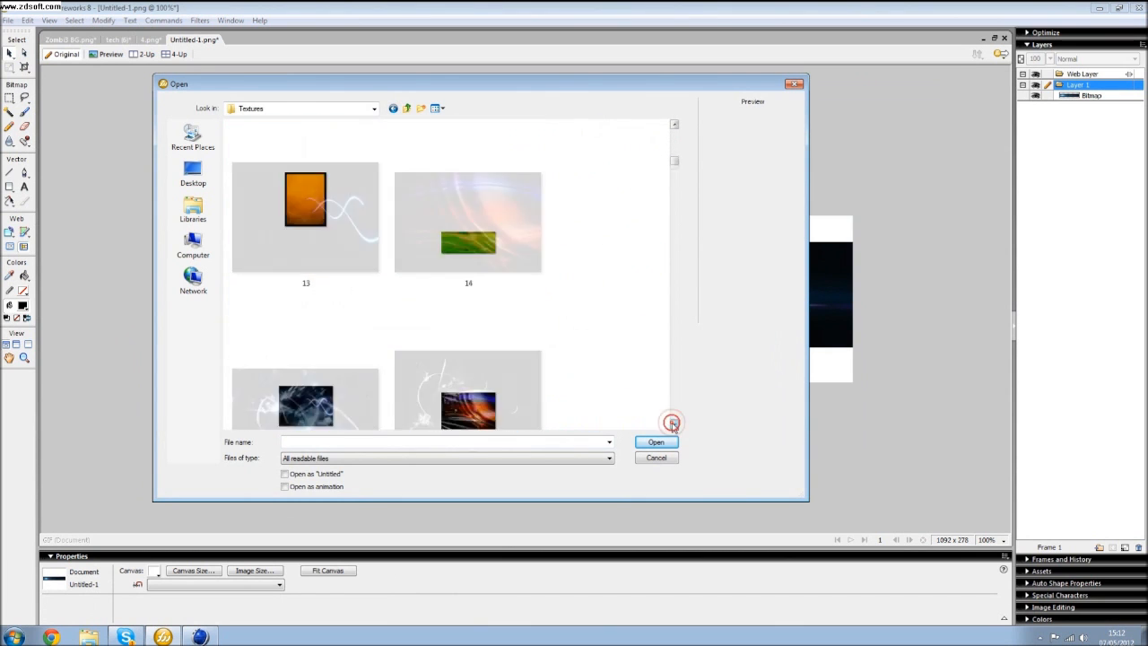
- Open a texture image from the Textures folder as a new document
left_click(656, 441)
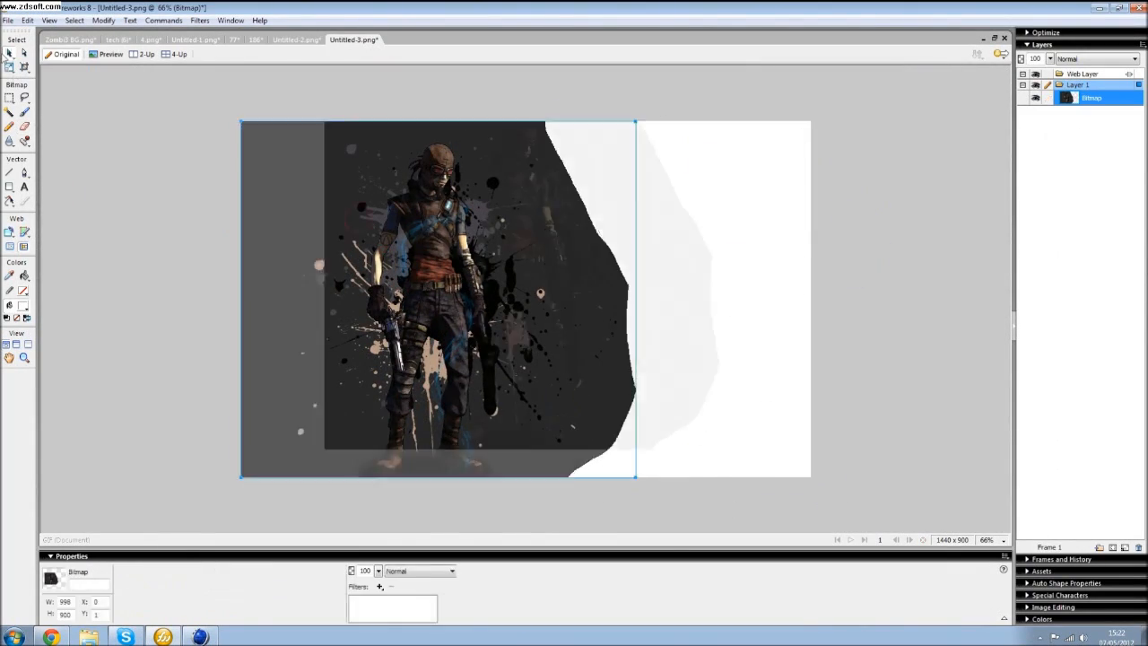
- Paste the splattered zombie character bitmap into the Zombi3 BG document beside the title
left_click(70, 39)
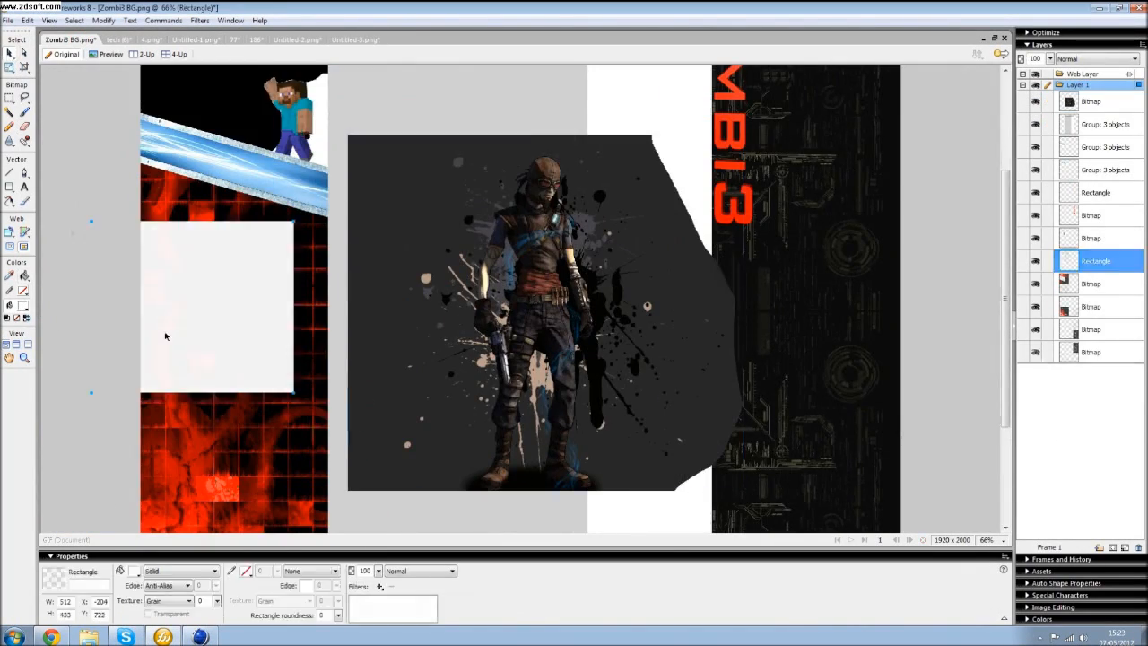